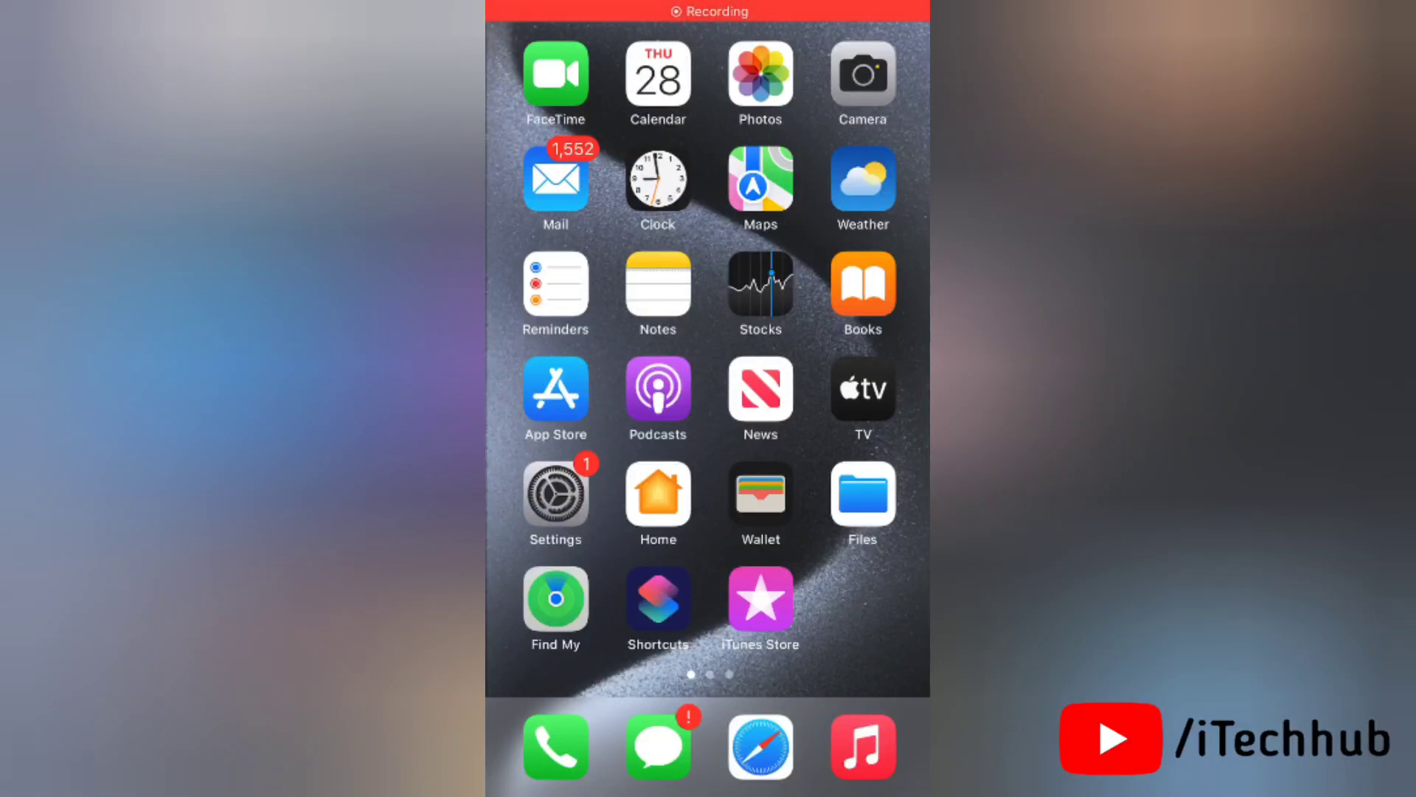
Swipe through the Home Screen pages before searching for Settings.
scroll(left, 3)
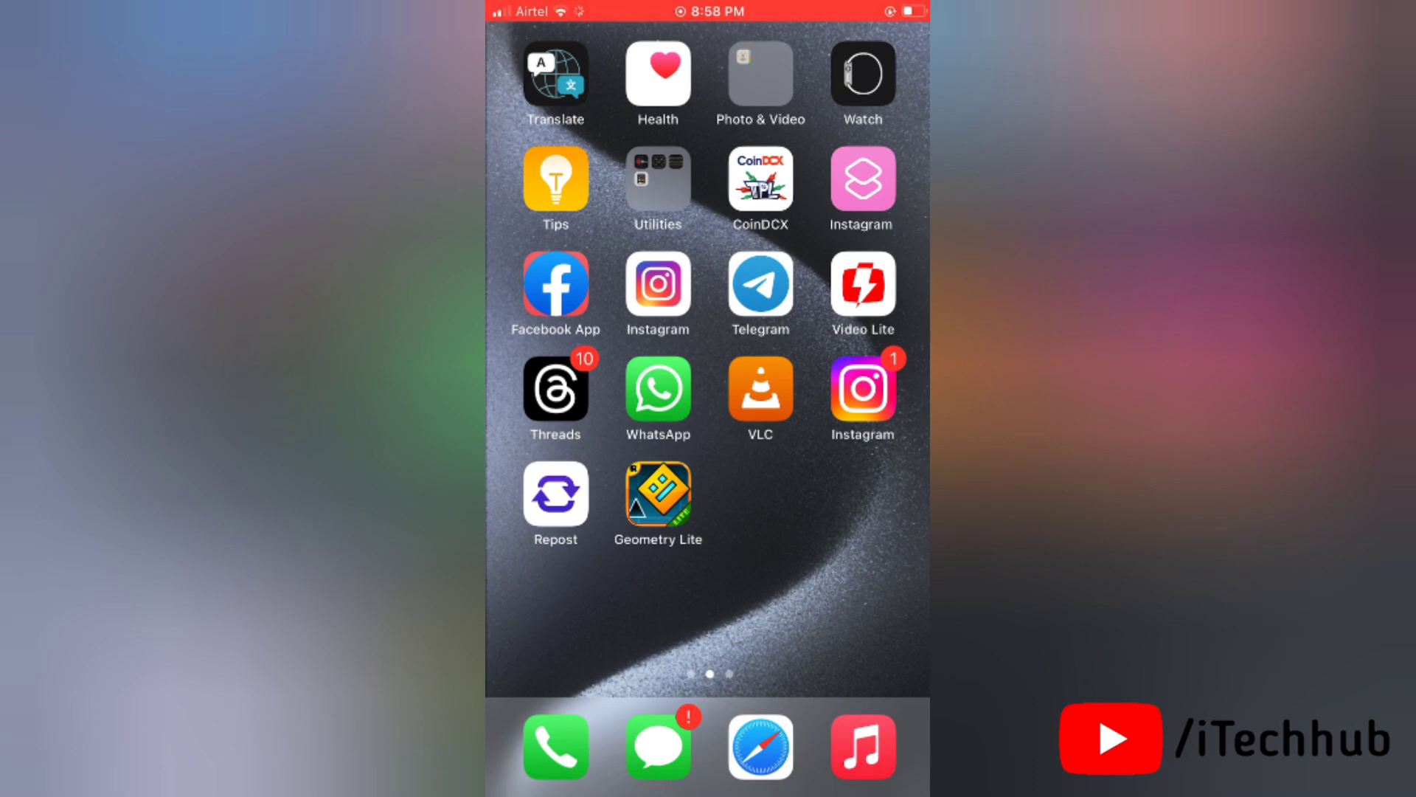
scroll(left, 3)
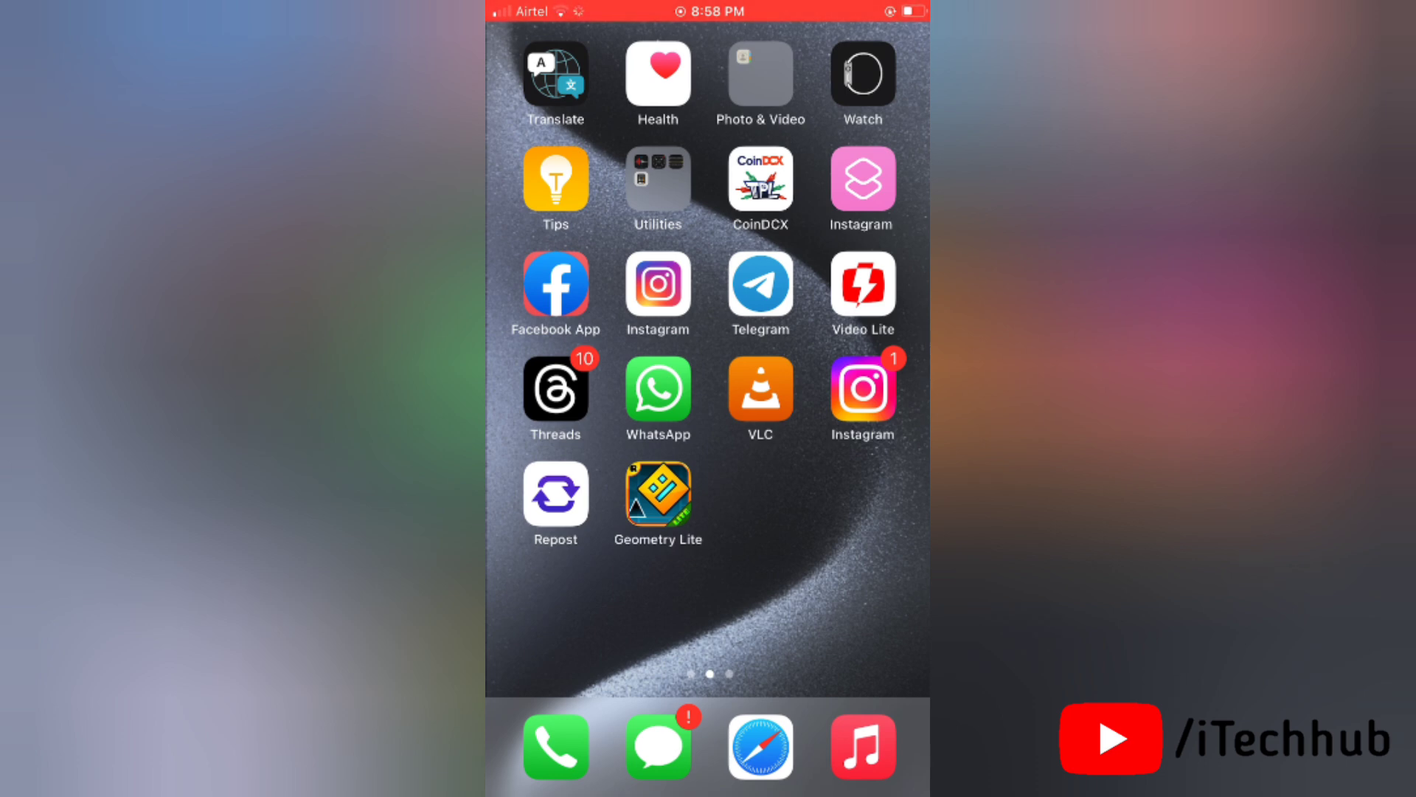
scroll(left, 3)
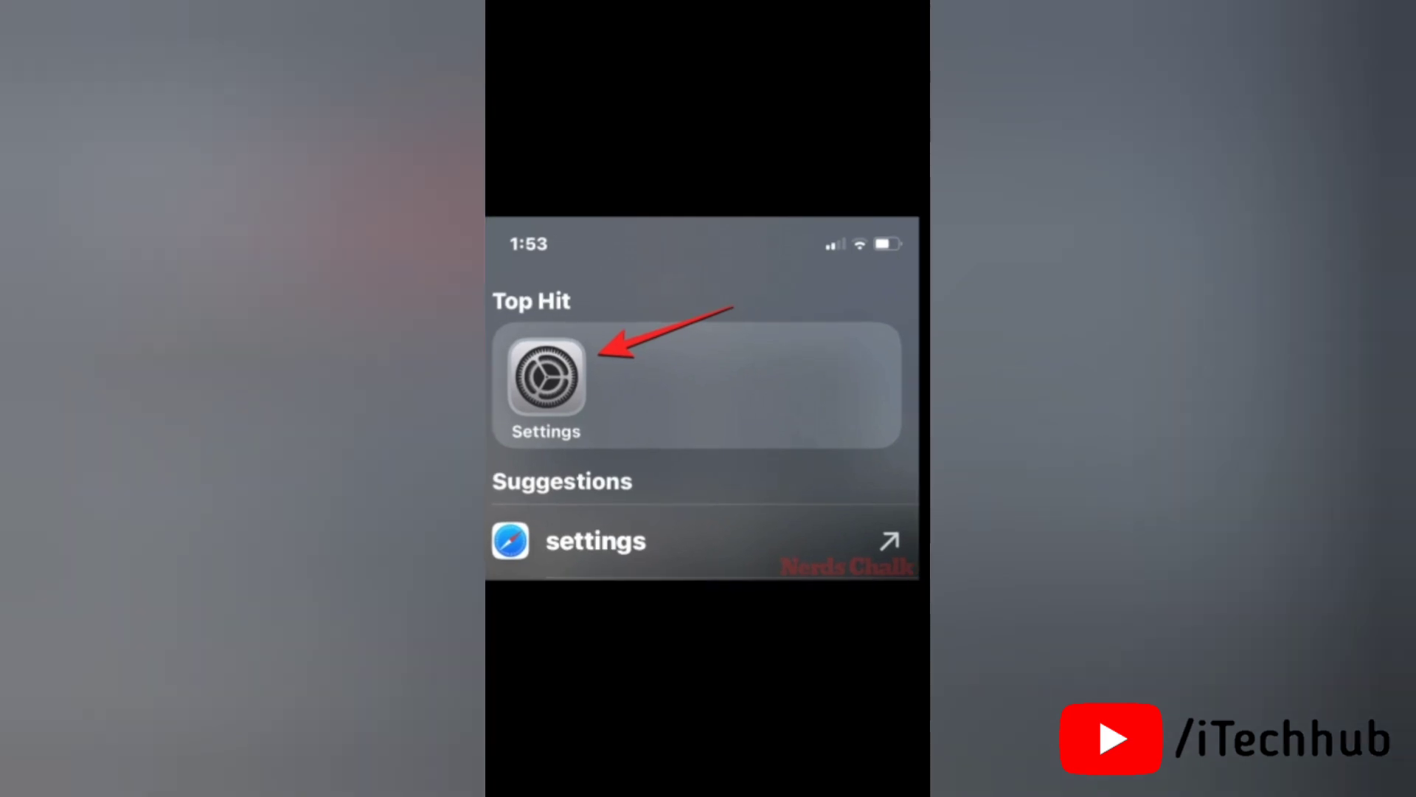
Launch Settings from the top hit and go to Notifications.
click(546, 380)
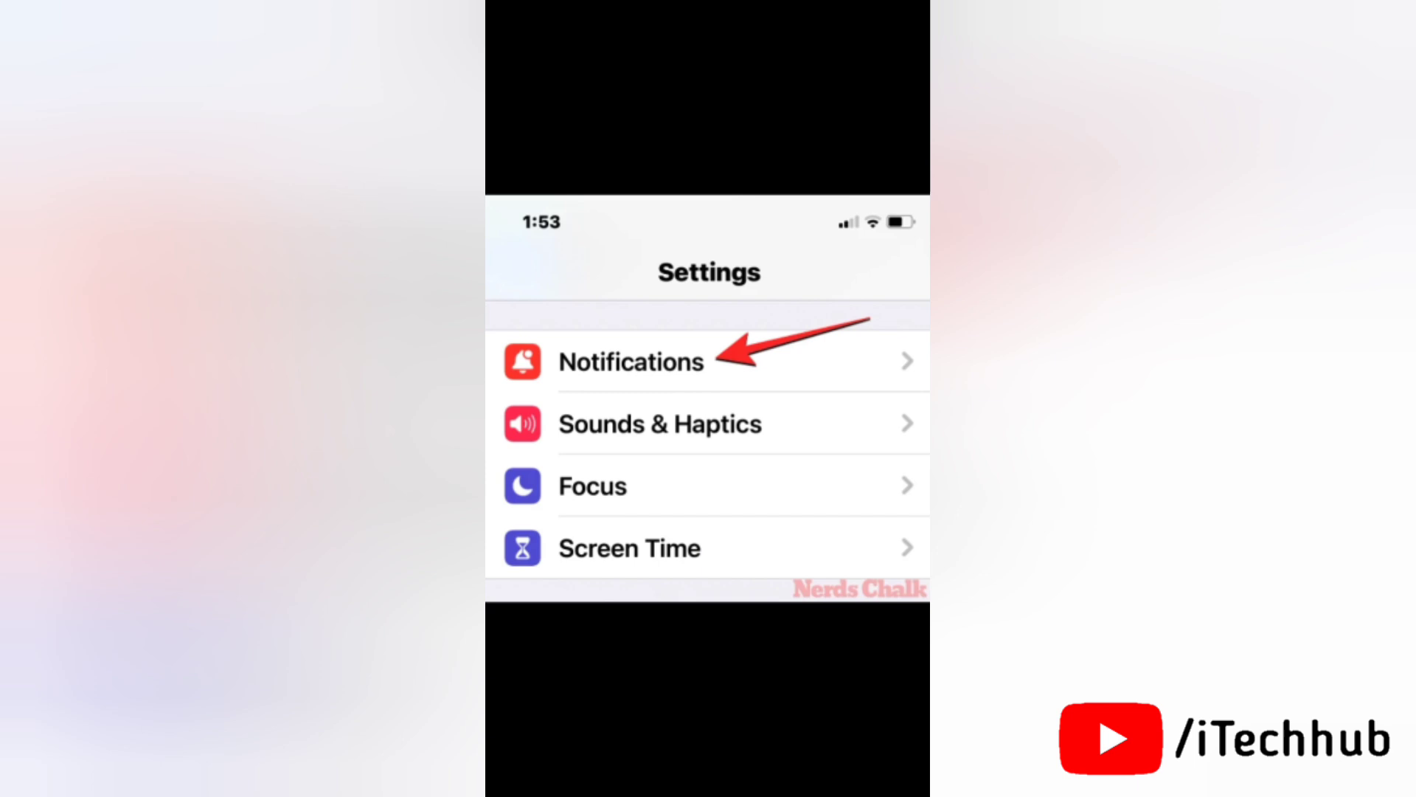
click(631, 361)
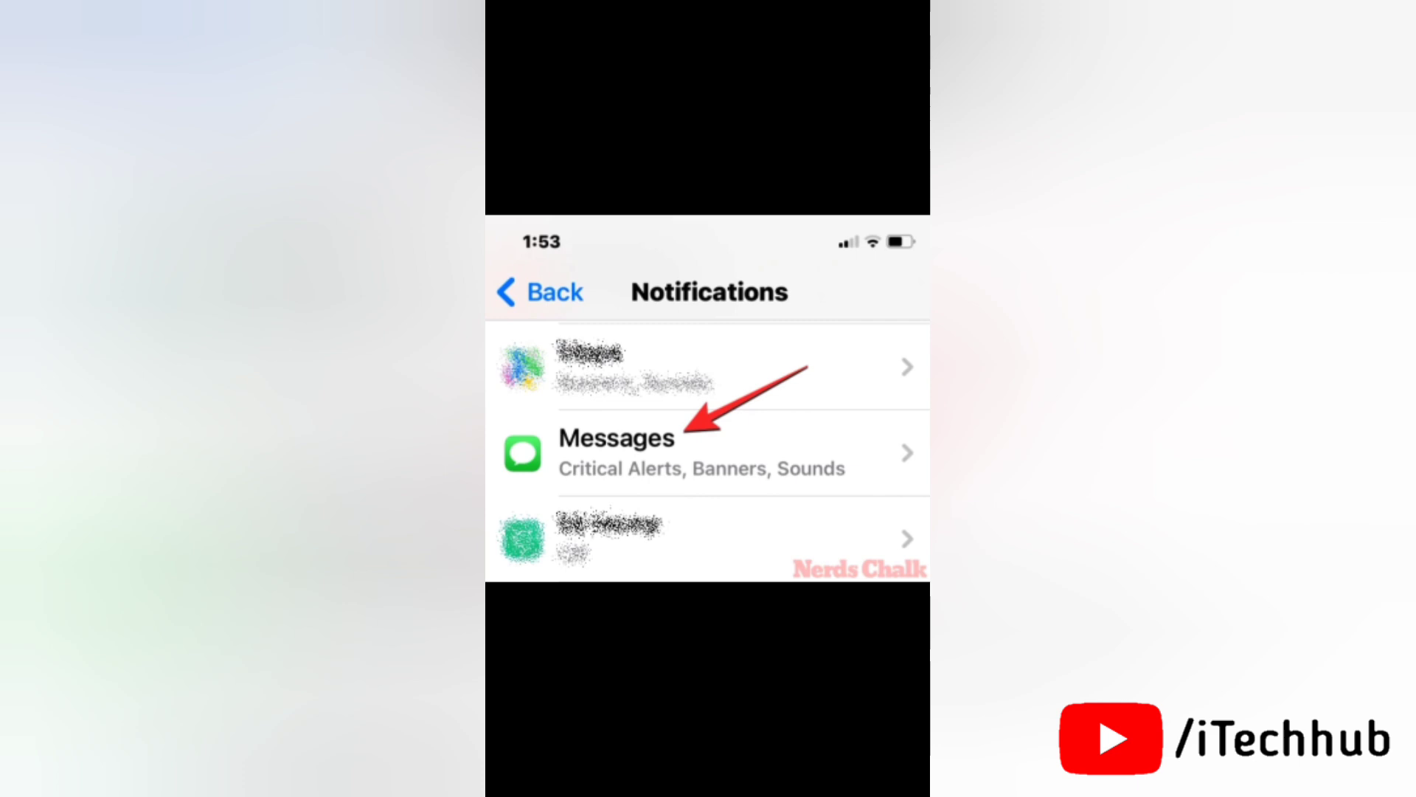
Select Messages in the Notifications list to see its alert options.
click(617, 452)
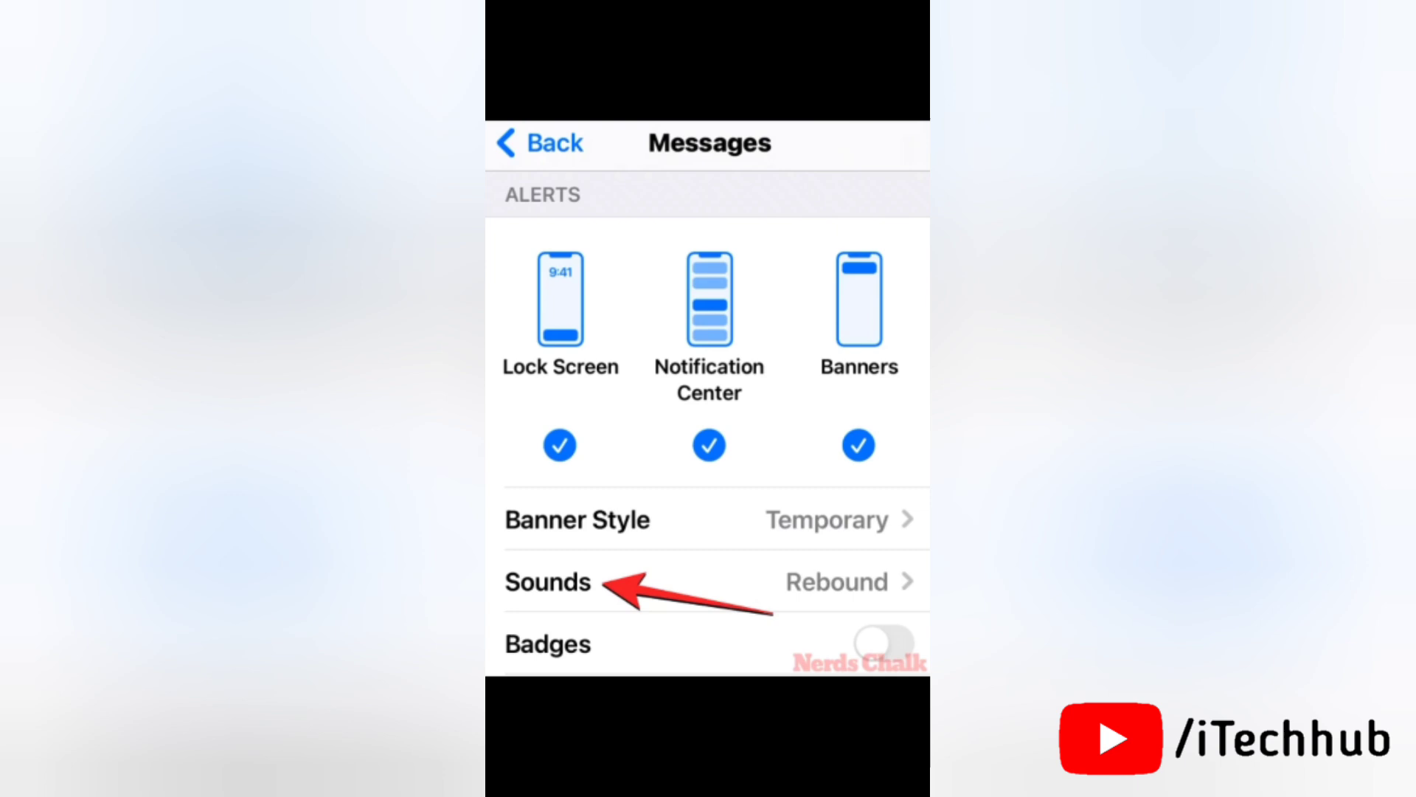
Go to Sounds for Messages, where Chord is checked and Note is default.
click(548, 583)
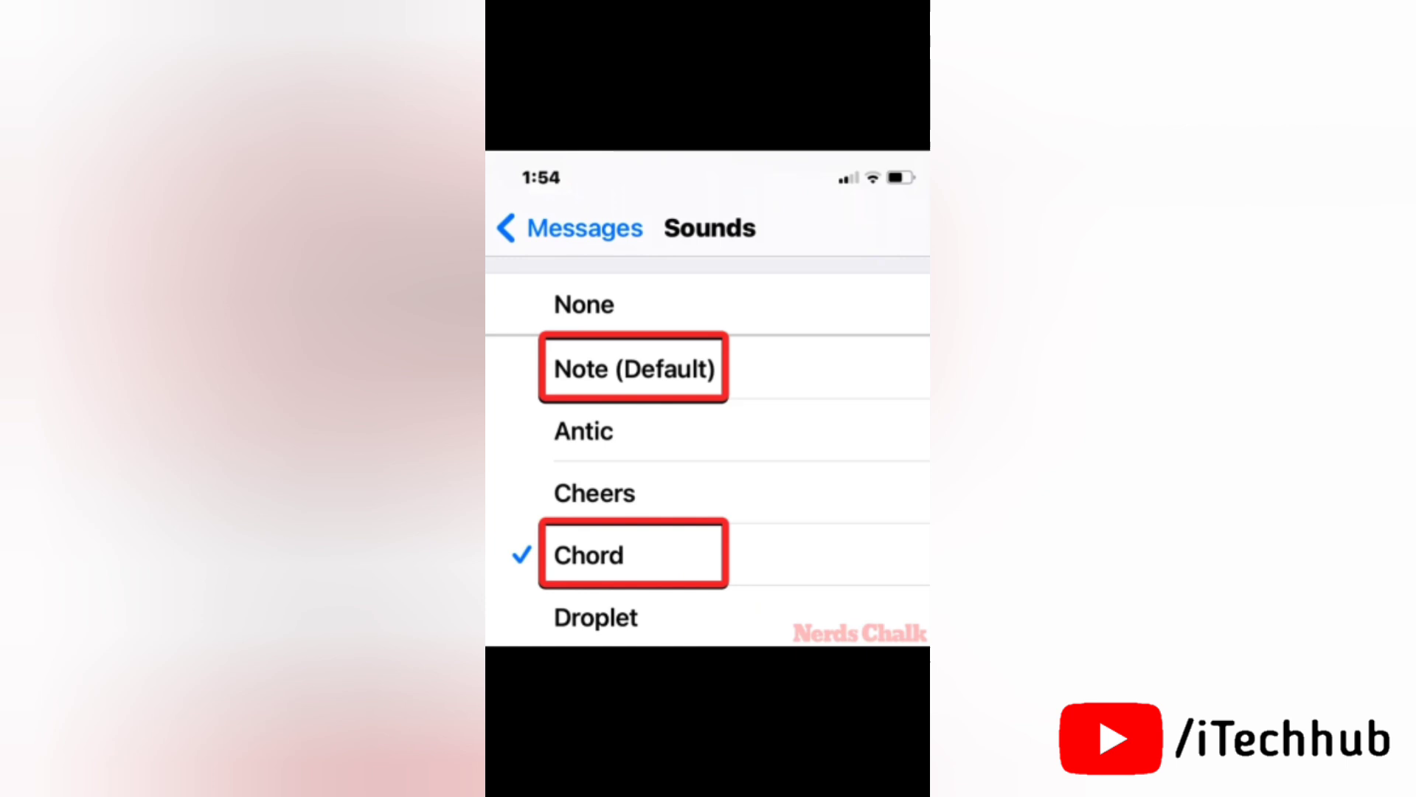
scroll(down, 3)
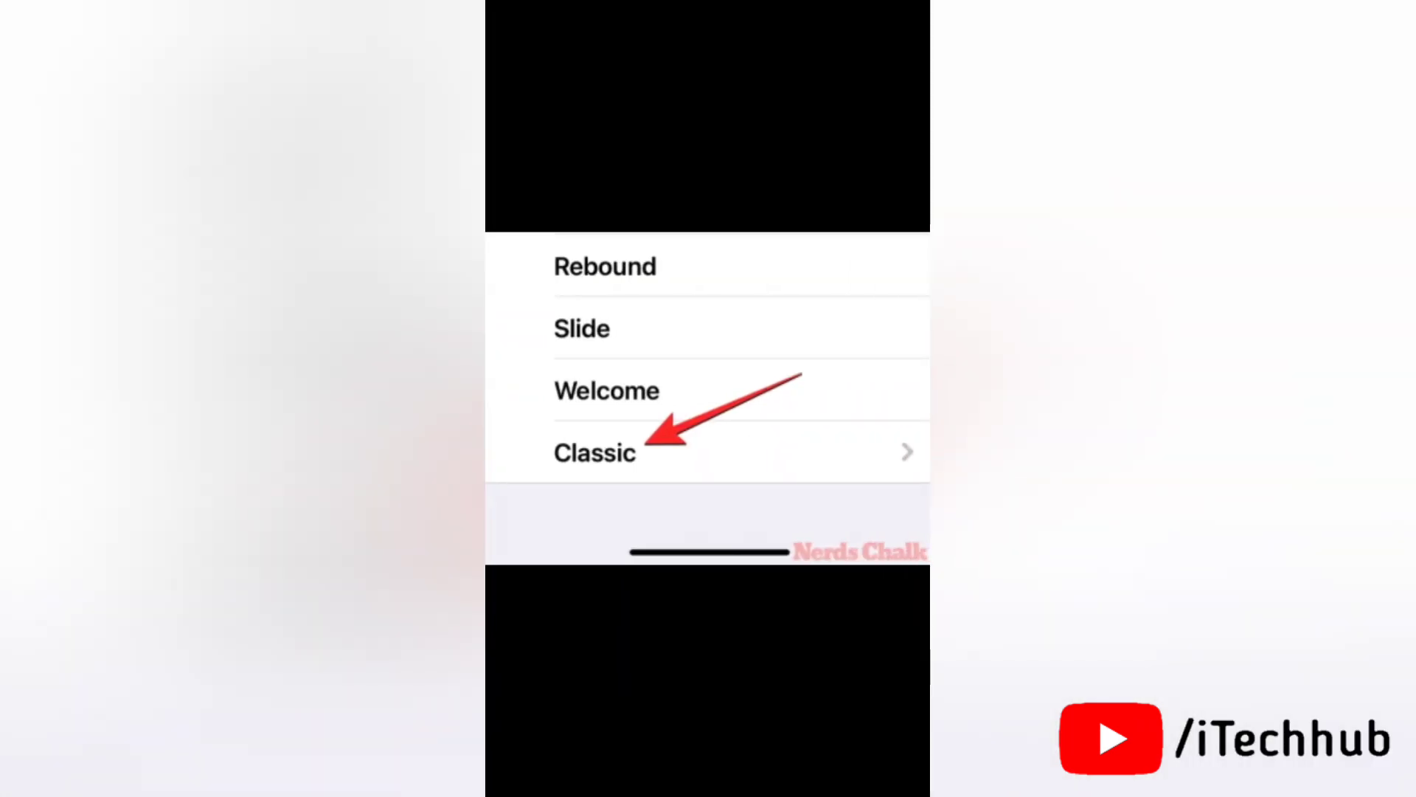